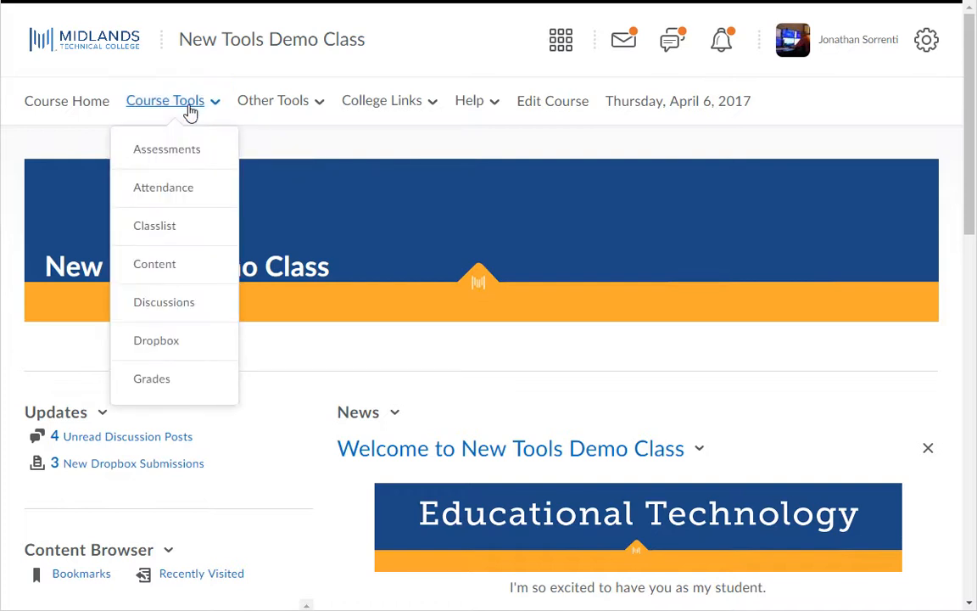
mouse_move(155, 263)
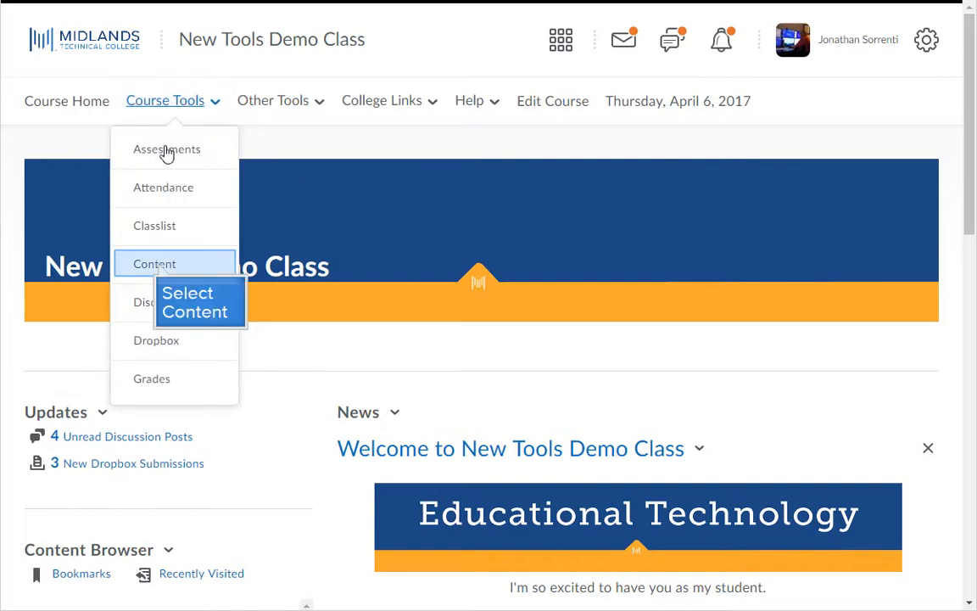
Step: Go to the course Content table of contents and show its Related Tools list
click(154, 263)
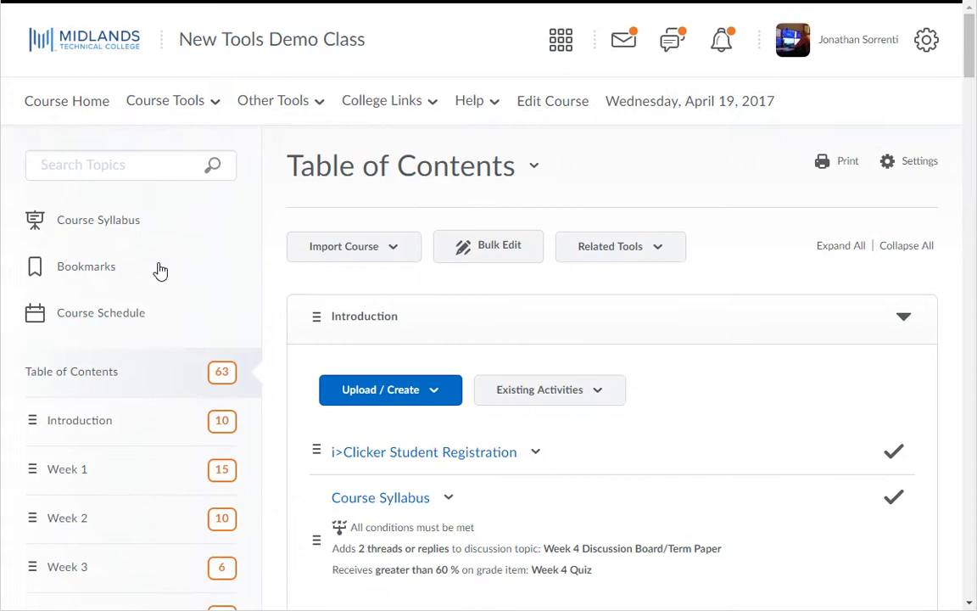
click(71, 372)
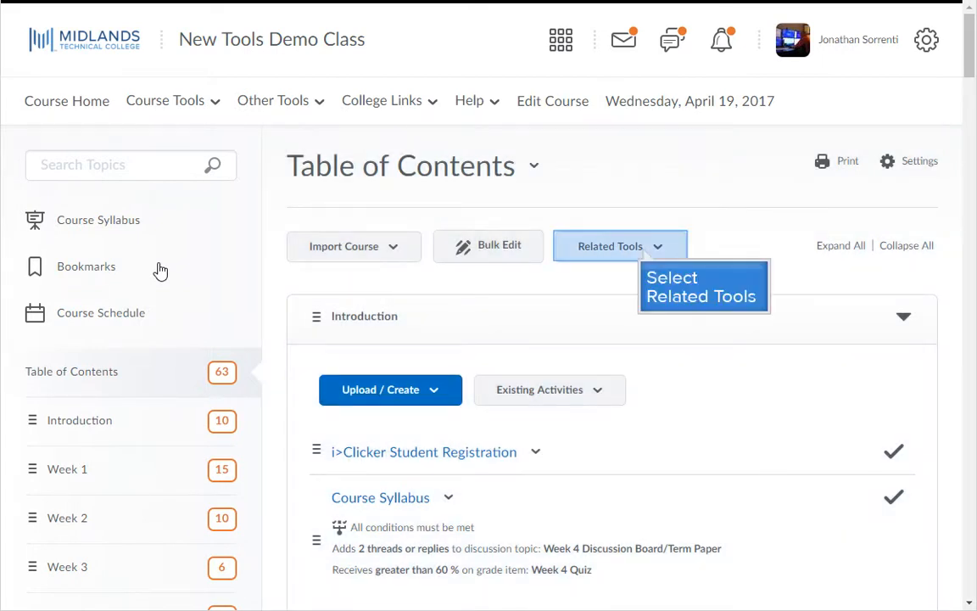
mouse_move(645, 254)
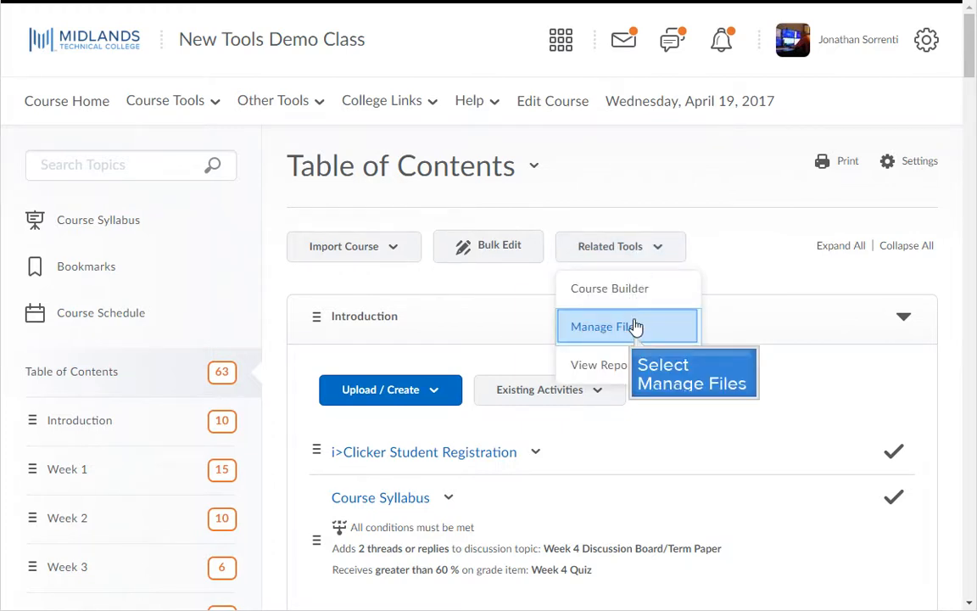
Step: Visit Manage Files from Related Tools, then go to Course Administration via Edit Course
click(607, 326)
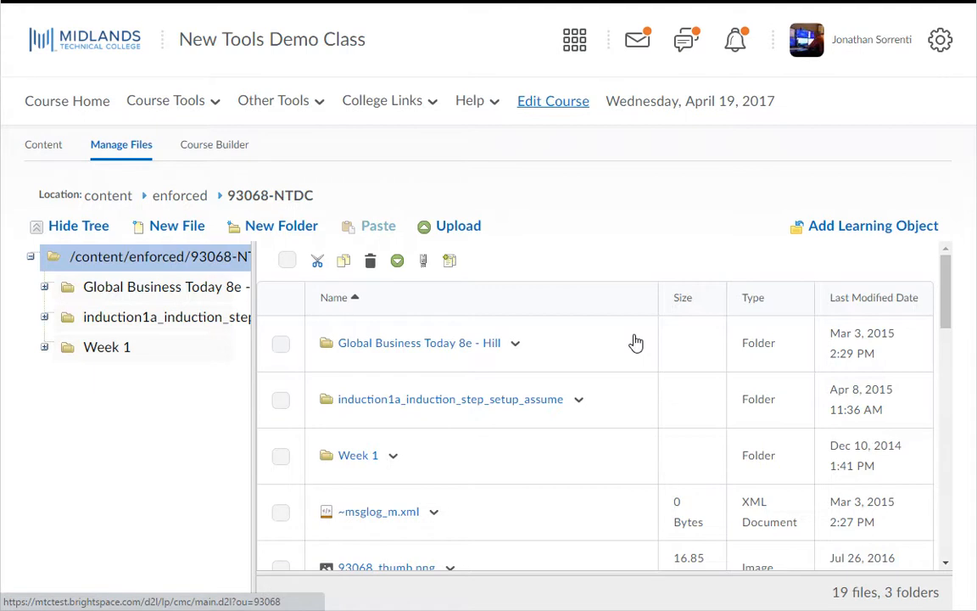
mouse_move(553, 102)
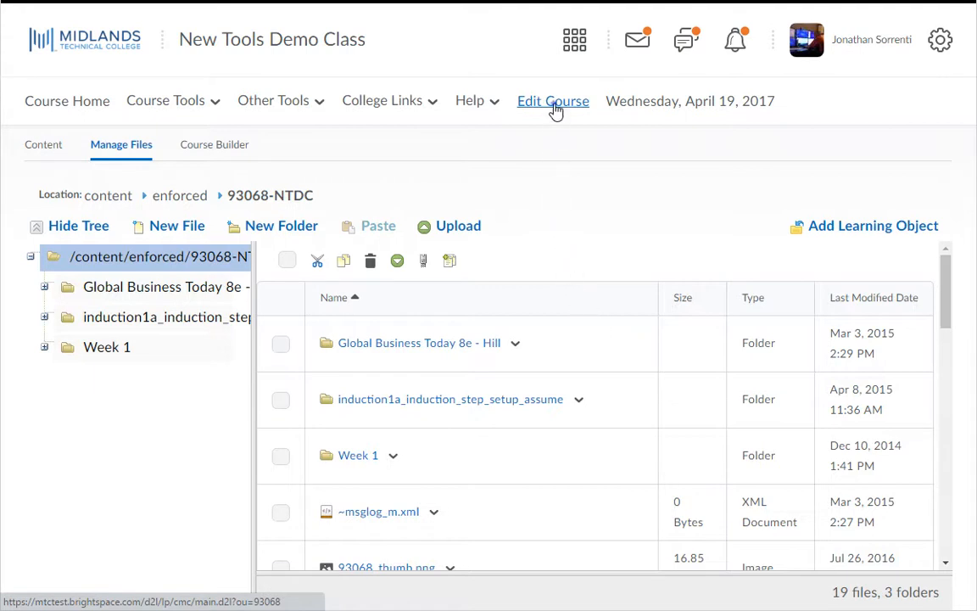
click(553, 100)
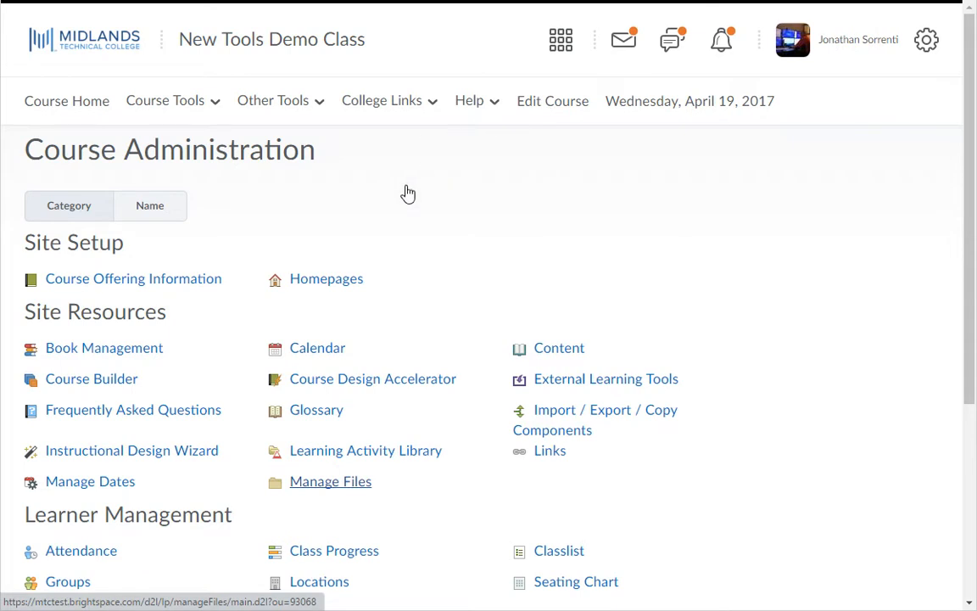
Step: Reach Manage Files from Site Resources and enter the Week 1 folder
click(329, 482)
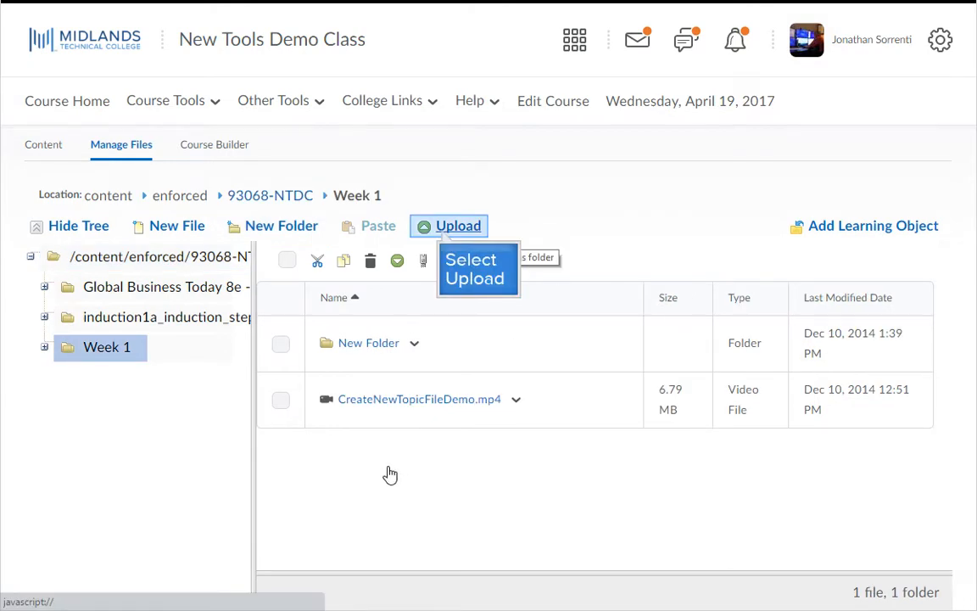
Step: Start an upload into Week 1 and attach D2L_new_colors.txt from the computer
click(475, 268)
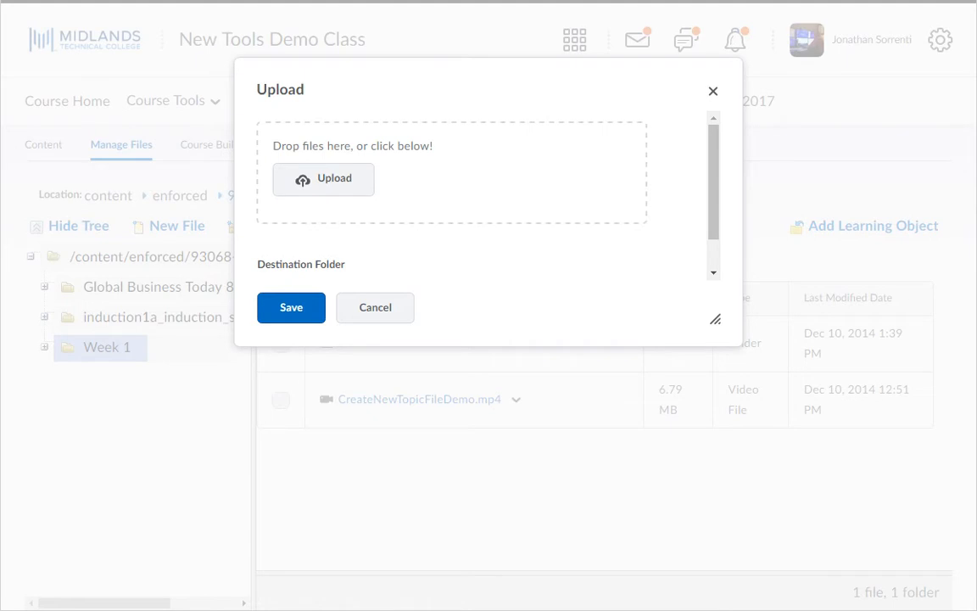
click(323, 180)
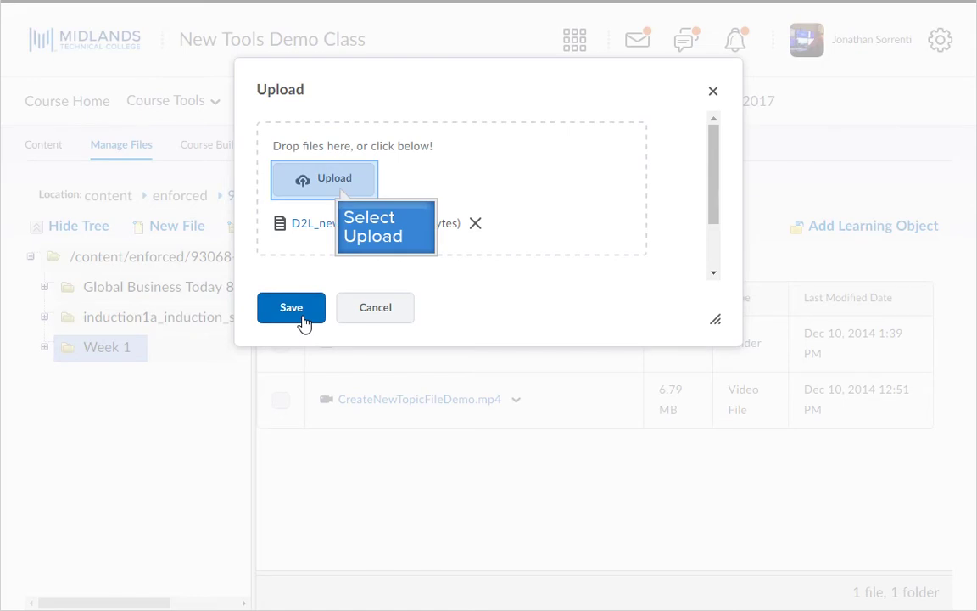
mouse_move(349, 187)
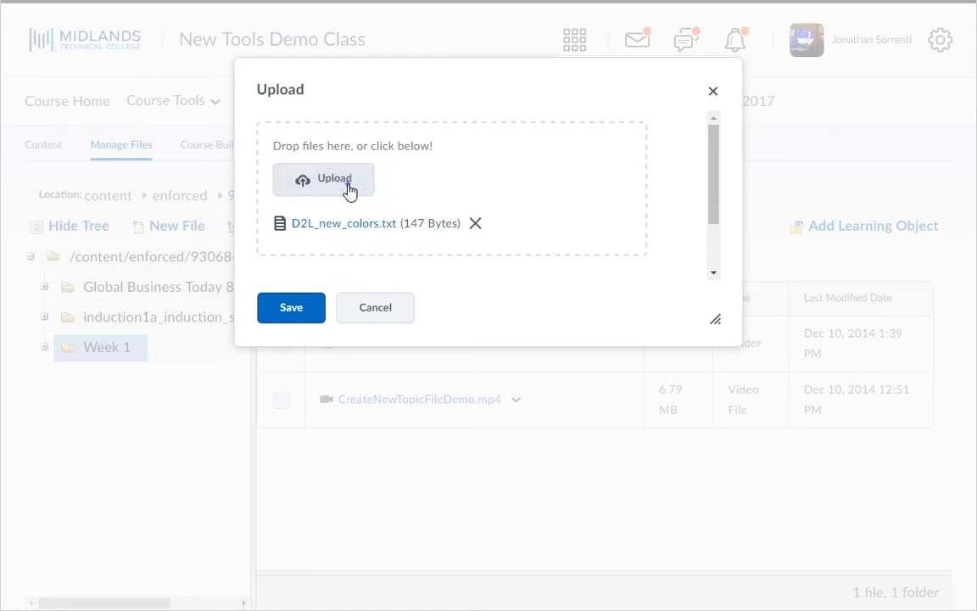
Step: Add Rename_Files.txt to the upload and save both text files into Week 1
click(324, 178)
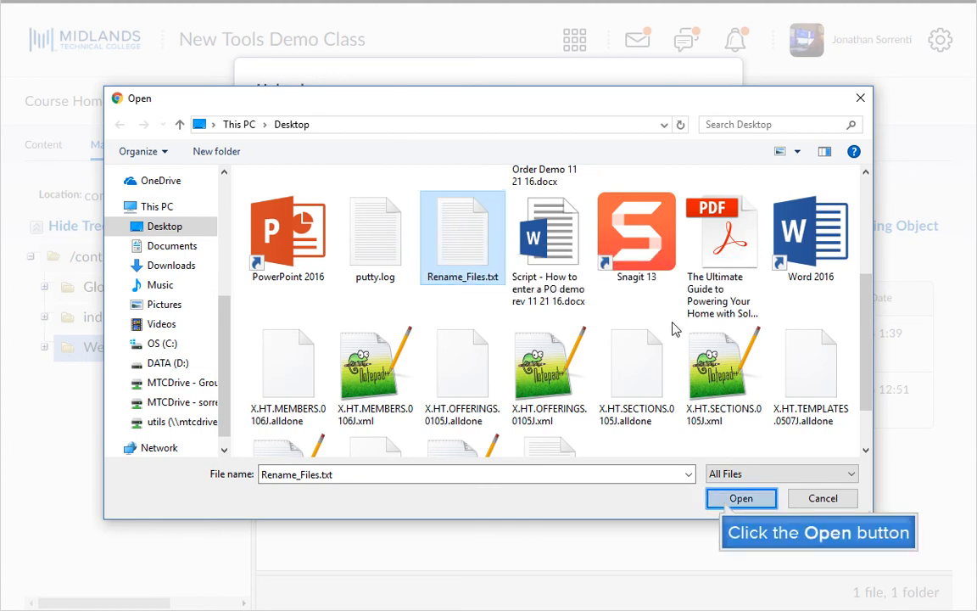
click(739, 499)
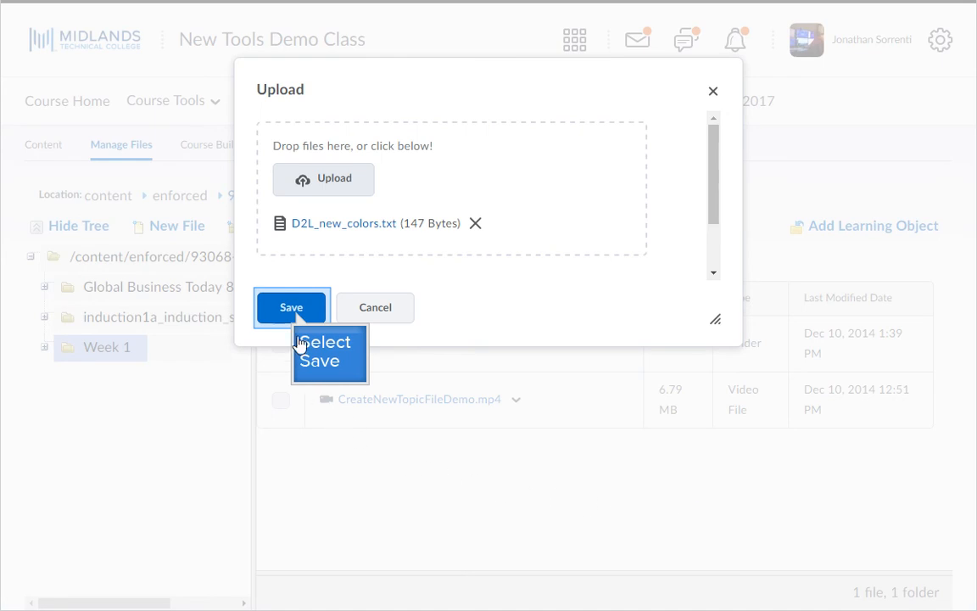
click(292, 307)
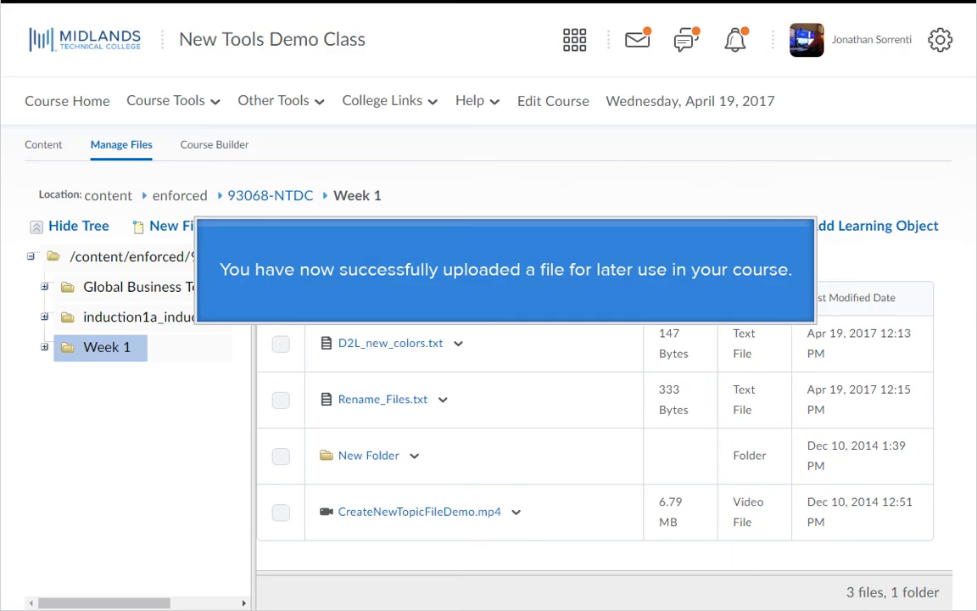